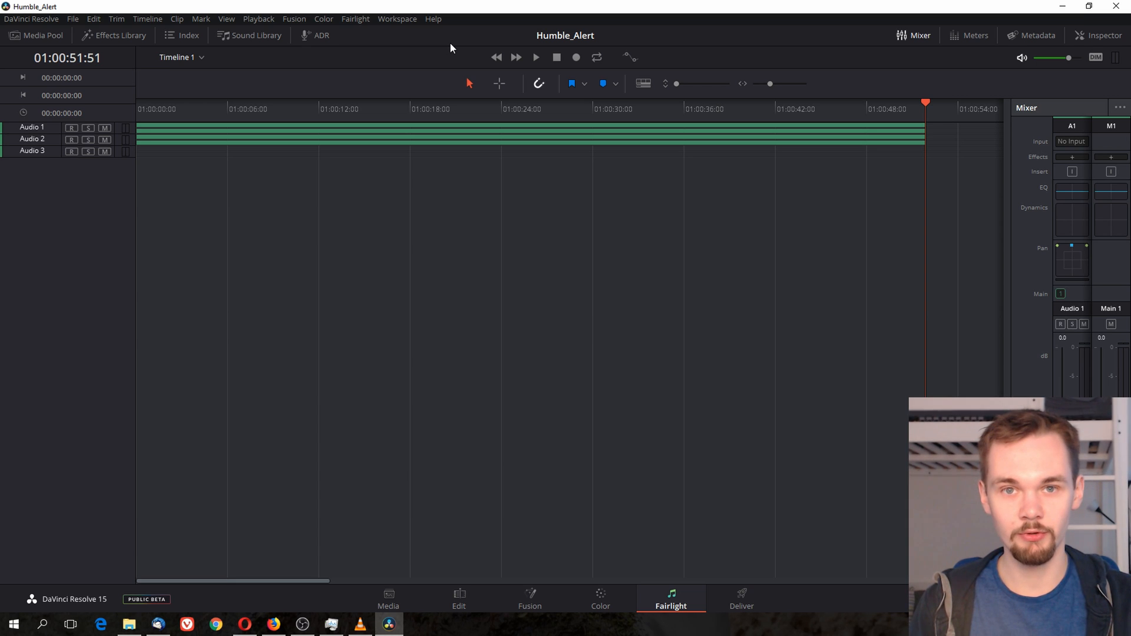
{"action": "mouse_move", "coordinate": [438, 48]}
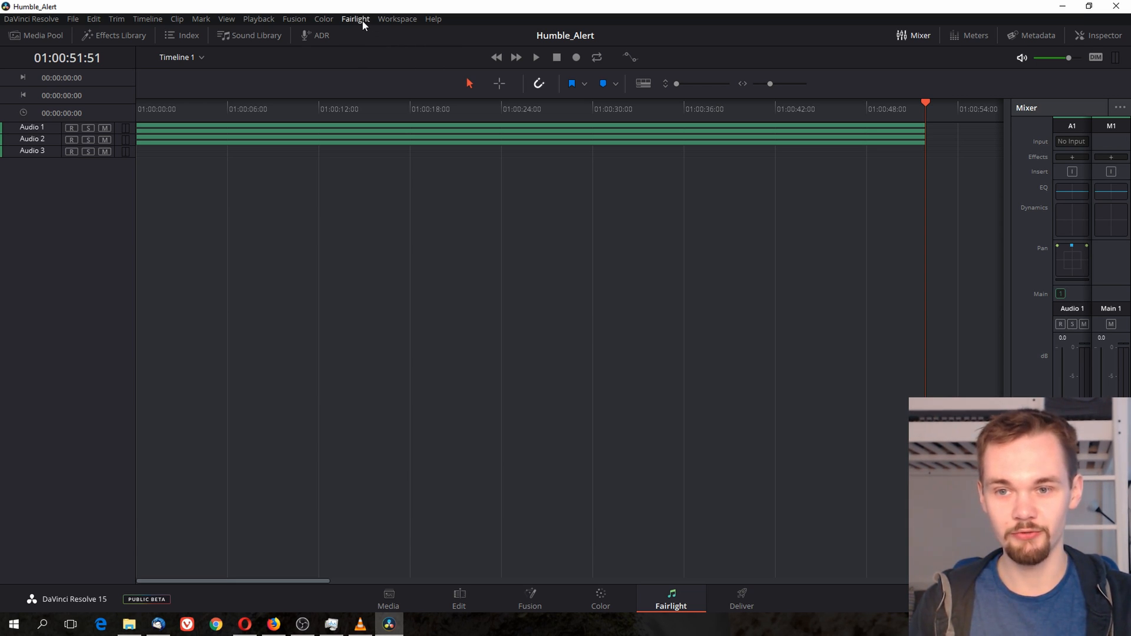
- Open the Fairlight menu to reveal its bus and routing options
{"action": "left_click", "coordinate": [355, 19]}
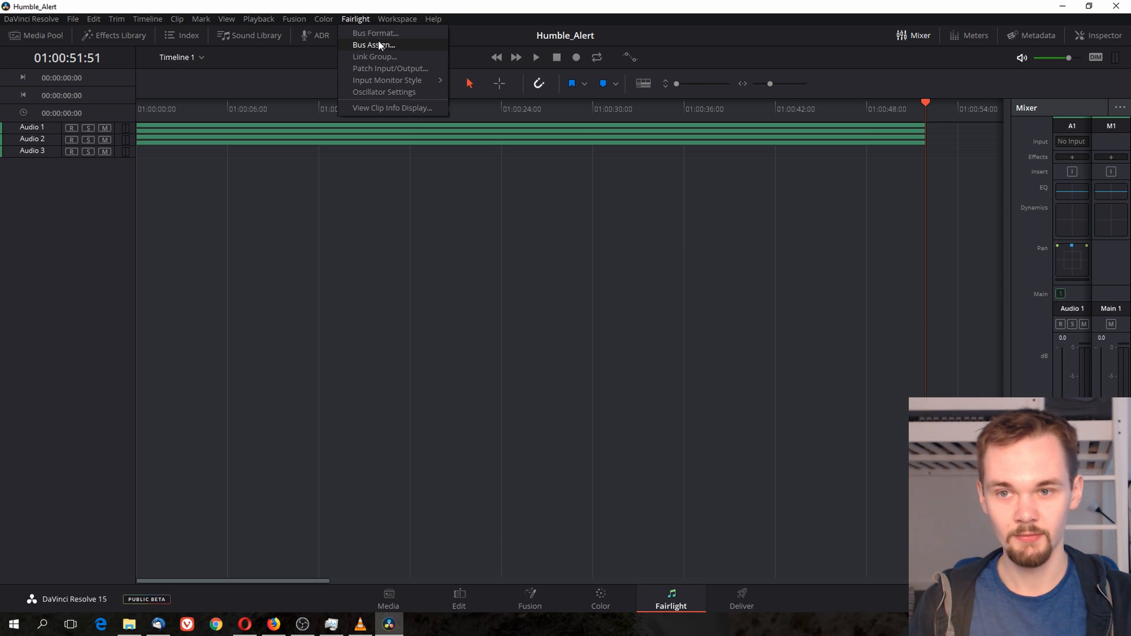
{"action": "mouse_move", "coordinate": [375, 33]}
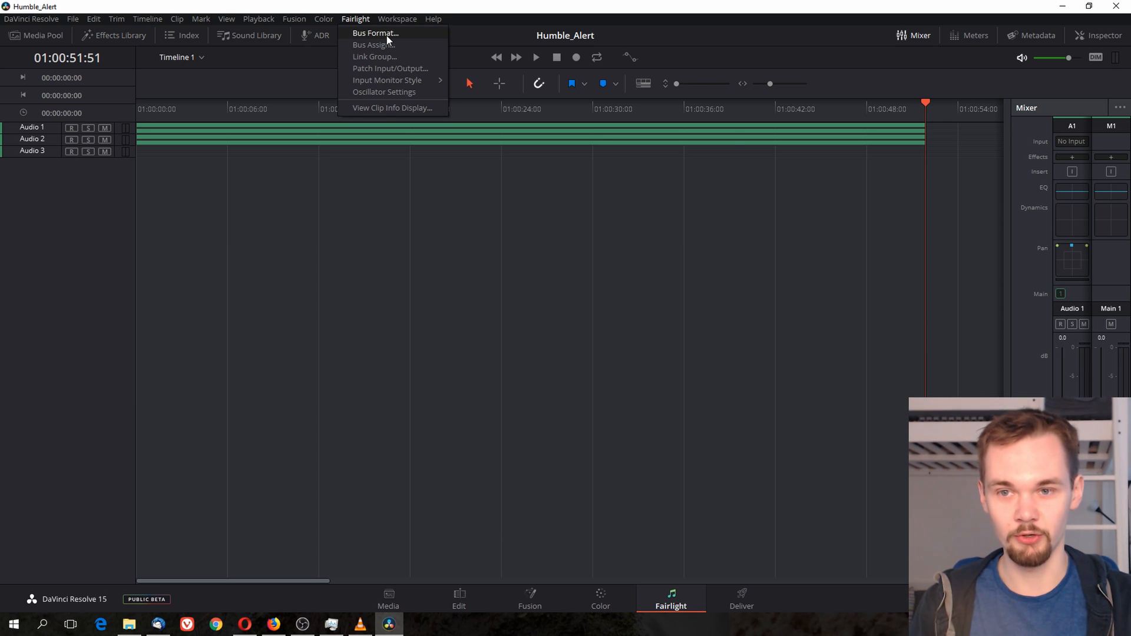
- In Bus Format, add a mono Main 2 bus beside Main 1 and confirm
{"action": "left_click", "coordinate": [375, 33]}
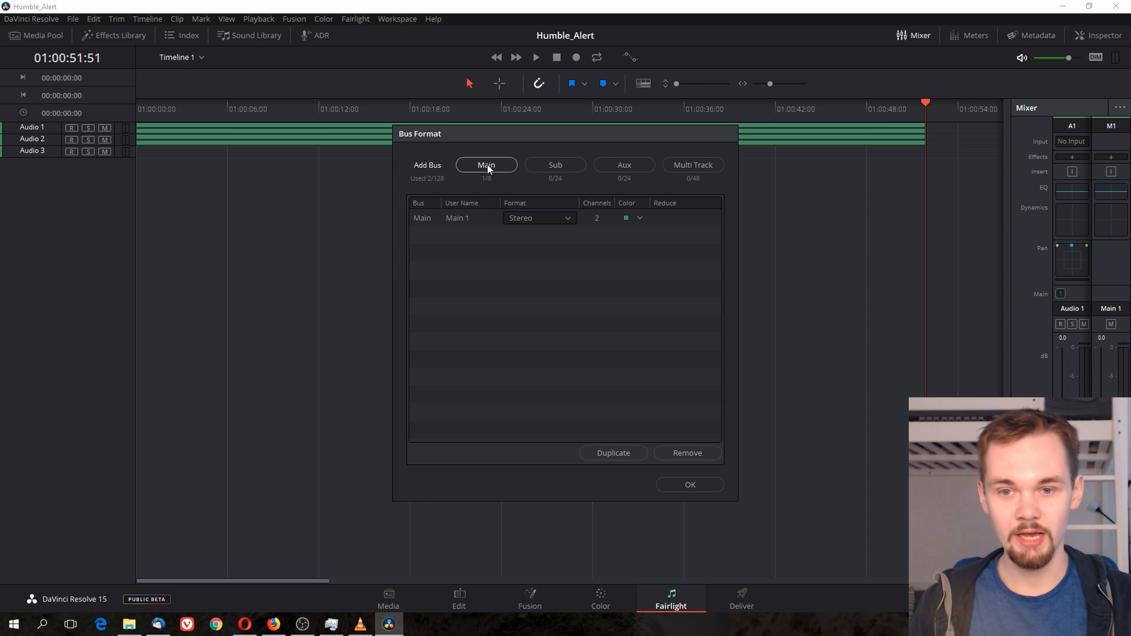
{"action": "left_click", "coordinate": [486, 165]}
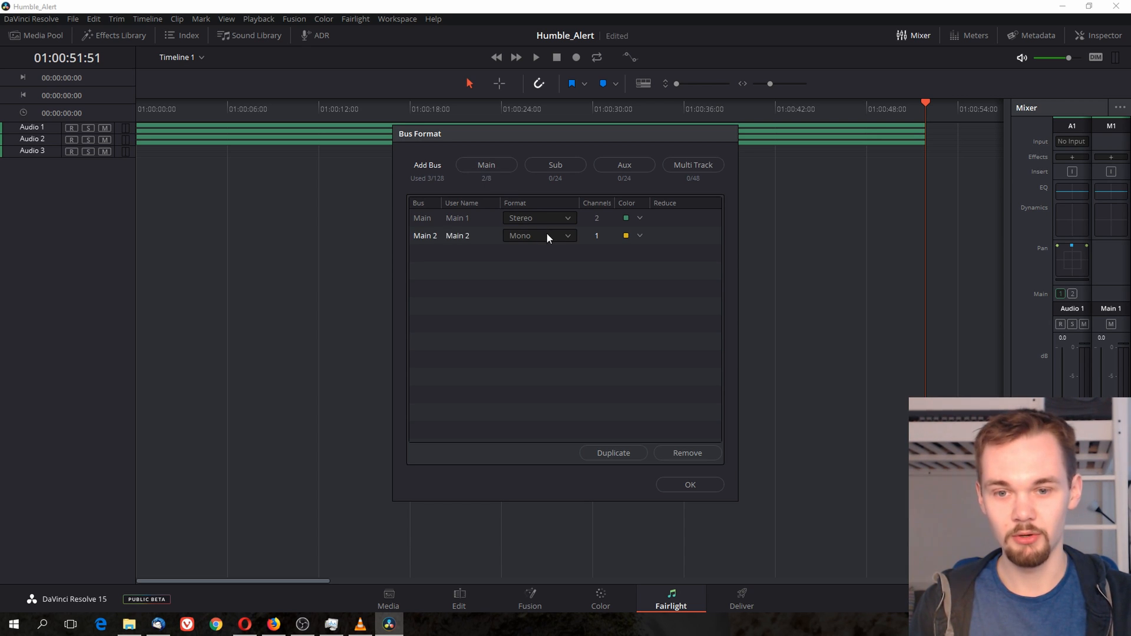
{"action": "left_click", "coordinate": [539, 235]}
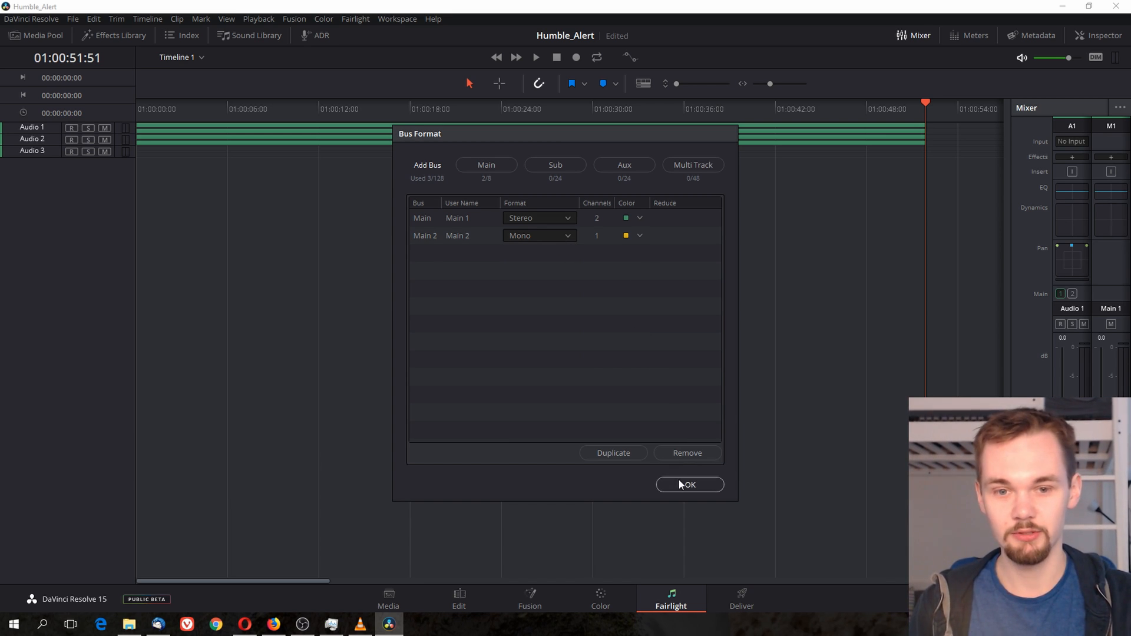
{"action": "left_click", "coordinate": [688, 485]}
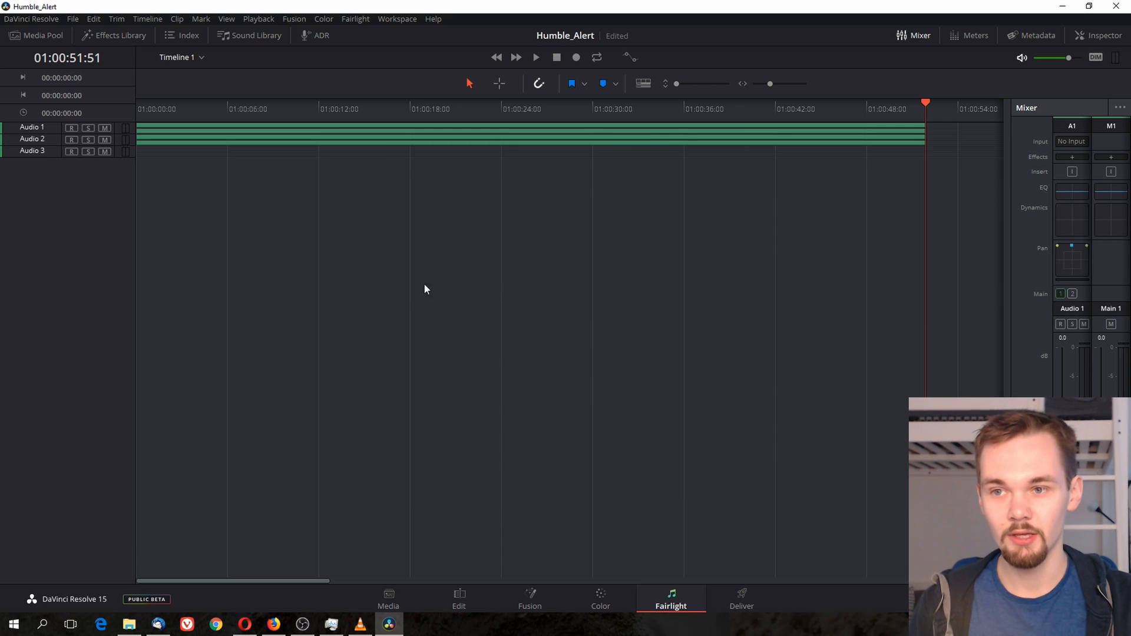
- Open Fairlight > Bus Assign, showing Main 1, Main 2 and Audio 1–3
{"action": "left_click", "coordinate": [354, 19]}
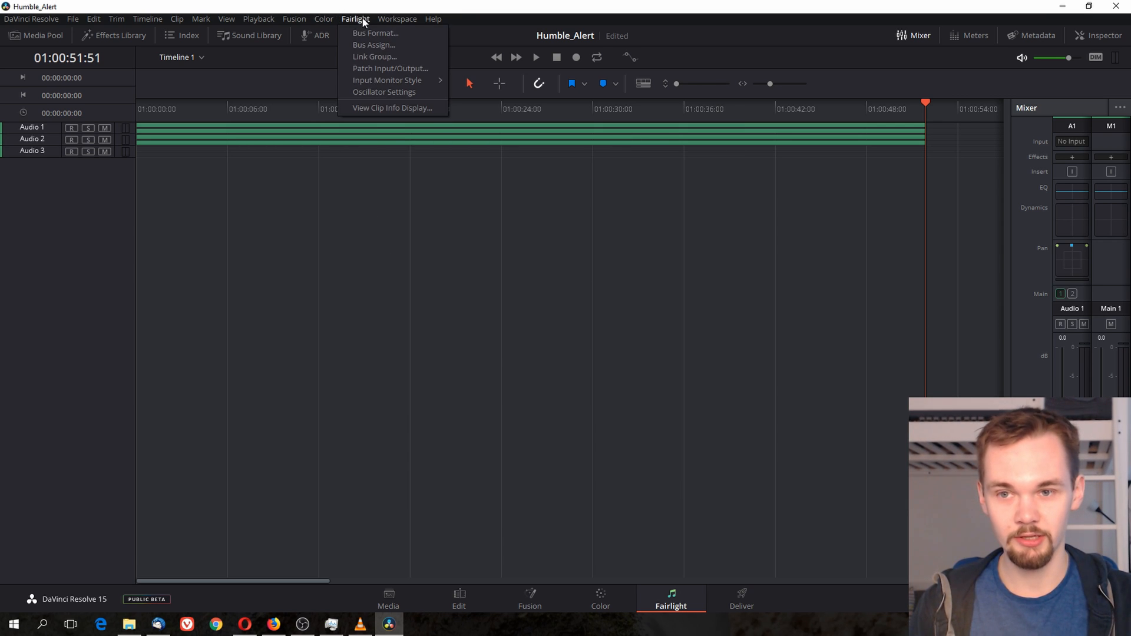
{"action": "mouse_move", "coordinate": [373, 44]}
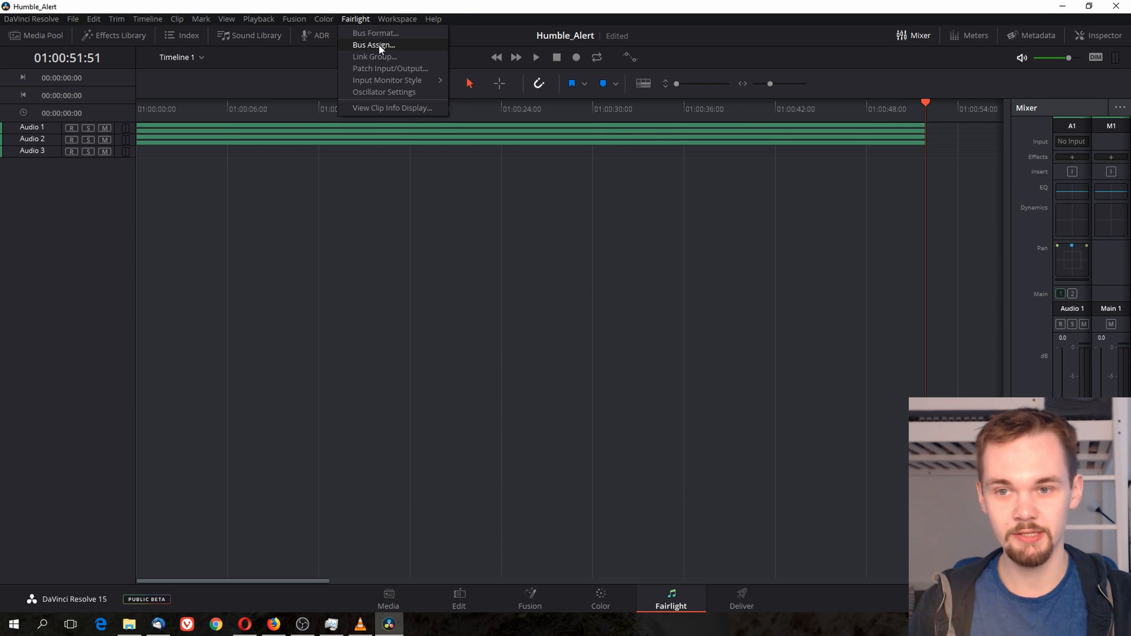
{"action": "left_click", "coordinate": [372, 44]}
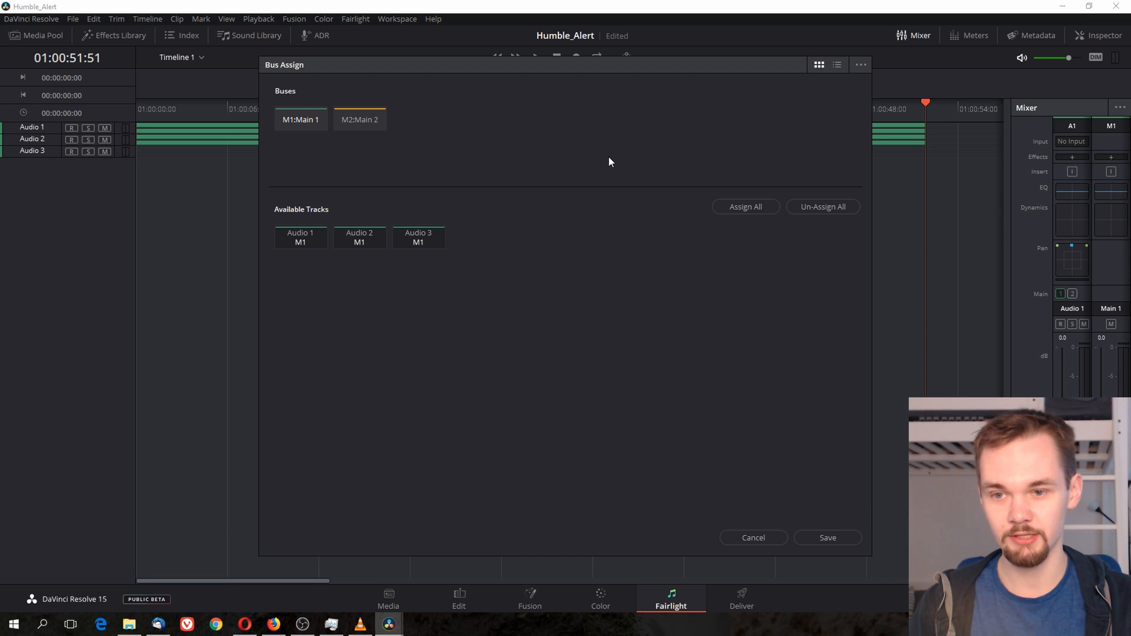
- Close Bus Assign, play the timeline, and mute then unmute Audio 1 while listening
{"action": "left_click", "coordinate": [753, 537]}
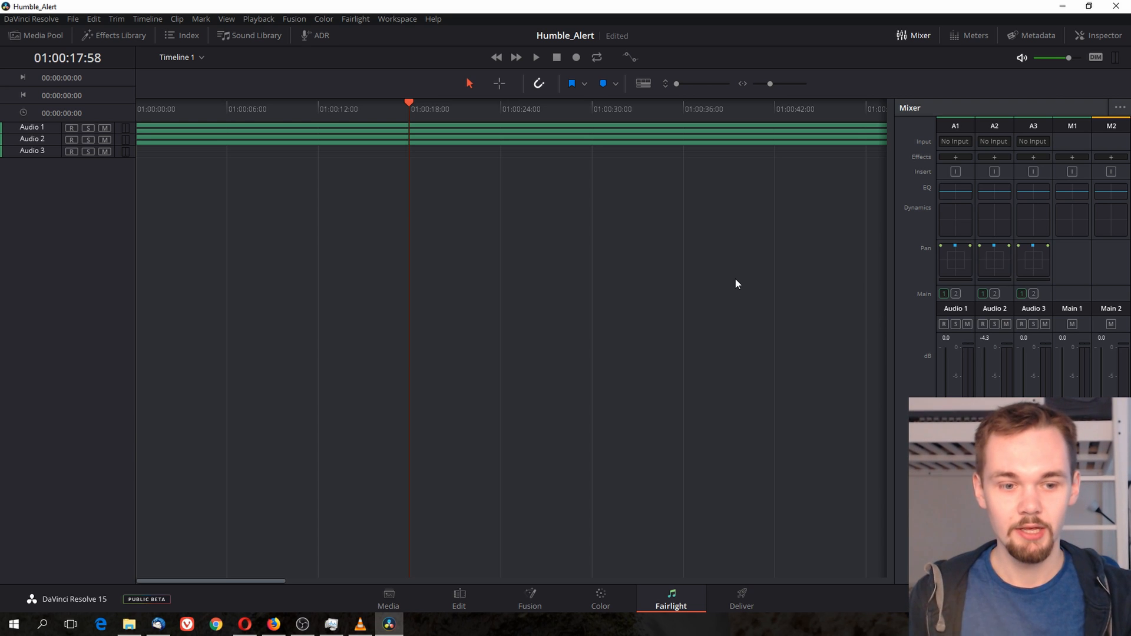
{"action": "mouse_move", "coordinate": [454, 204]}
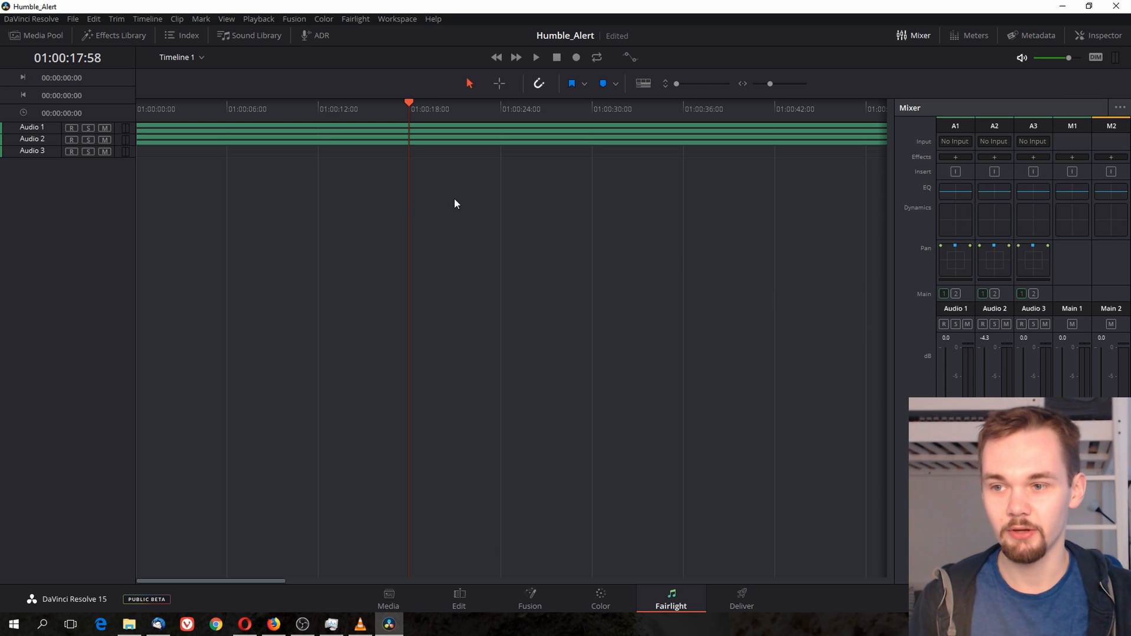
{"action": "mouse_move", "coordinate": [373, 179]}
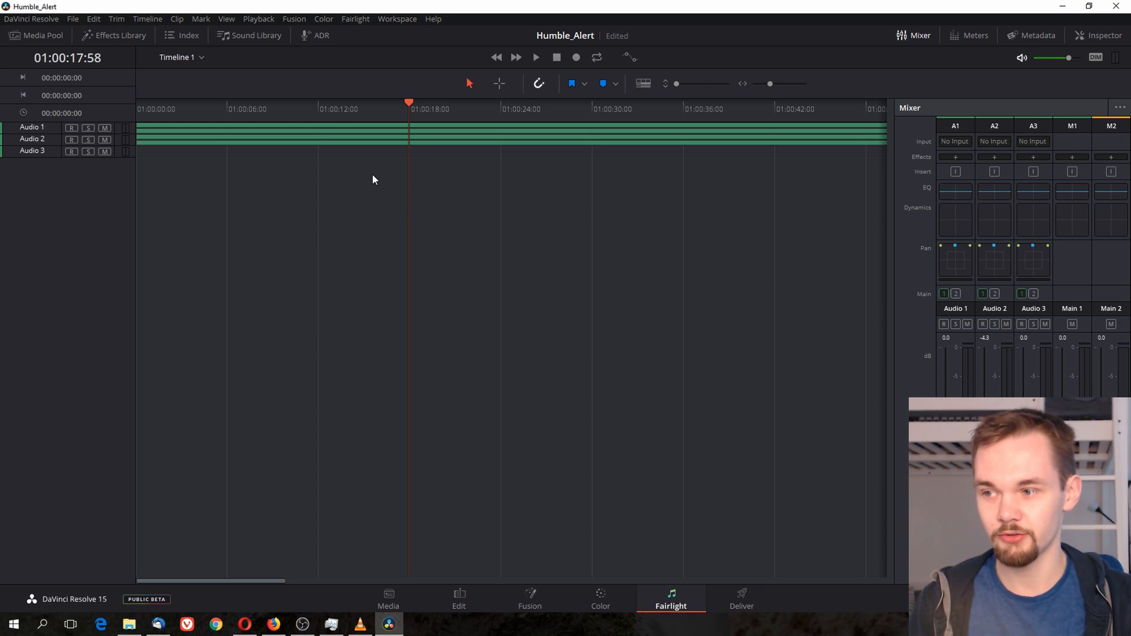
{"action": "mouse_move", "coordinate": [350, 166]}
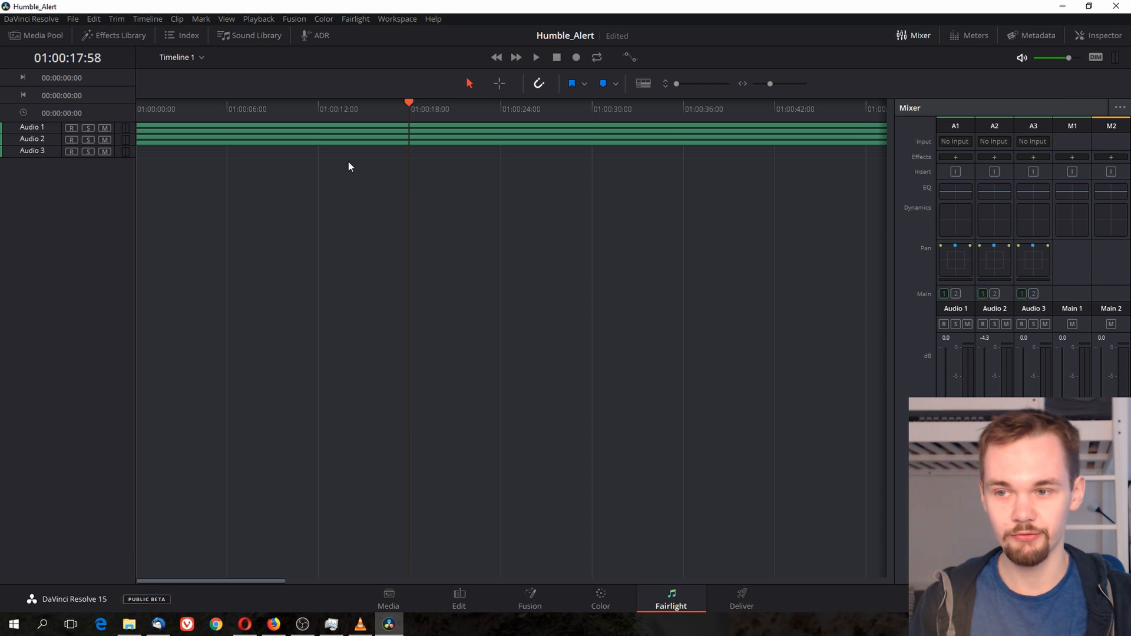
{"action": "left_click", "coordinate": [535, 57]}
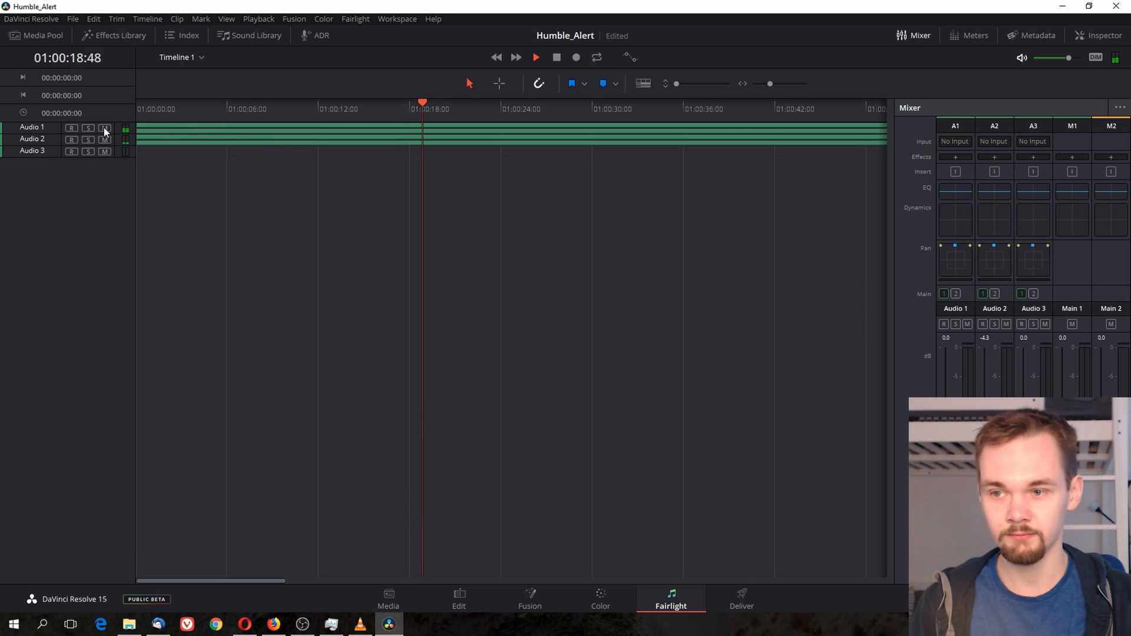
{"action": "left_click", "coordinate": [104, 128]}
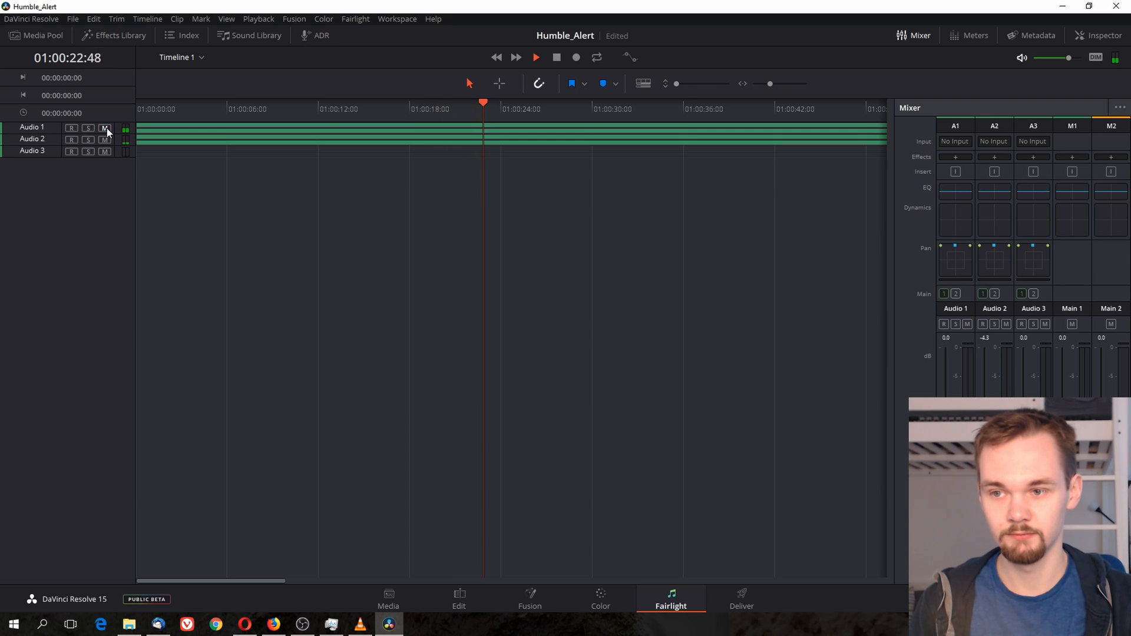
{"action": "left_click", "coordinate": [105, 139]}
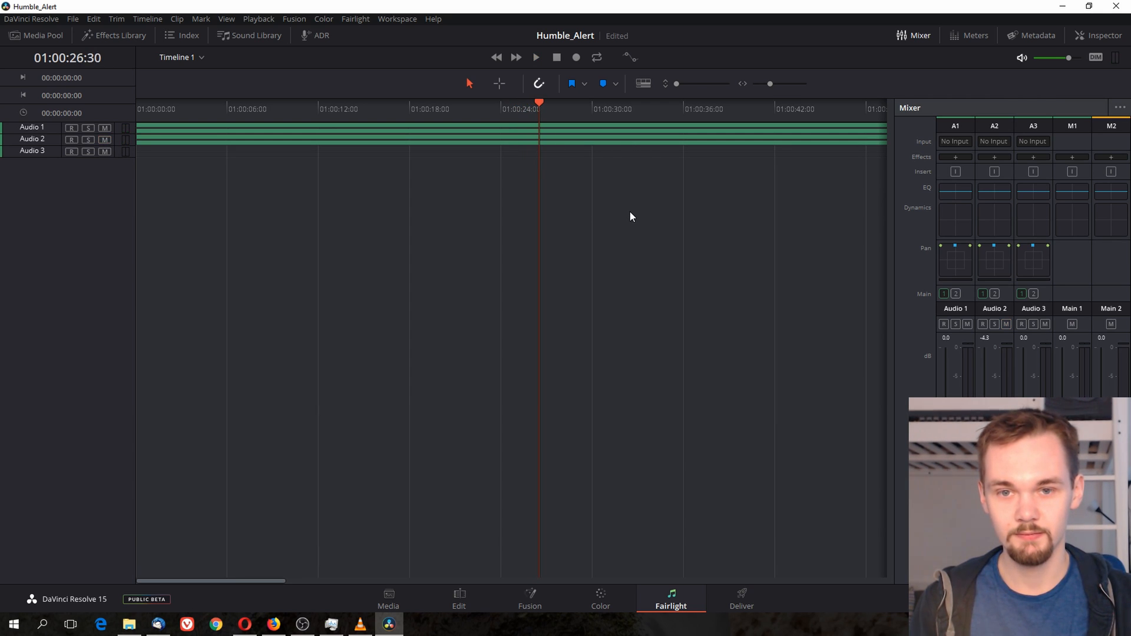
{"action": "mouse_move", "coordinate": [370, 47]}
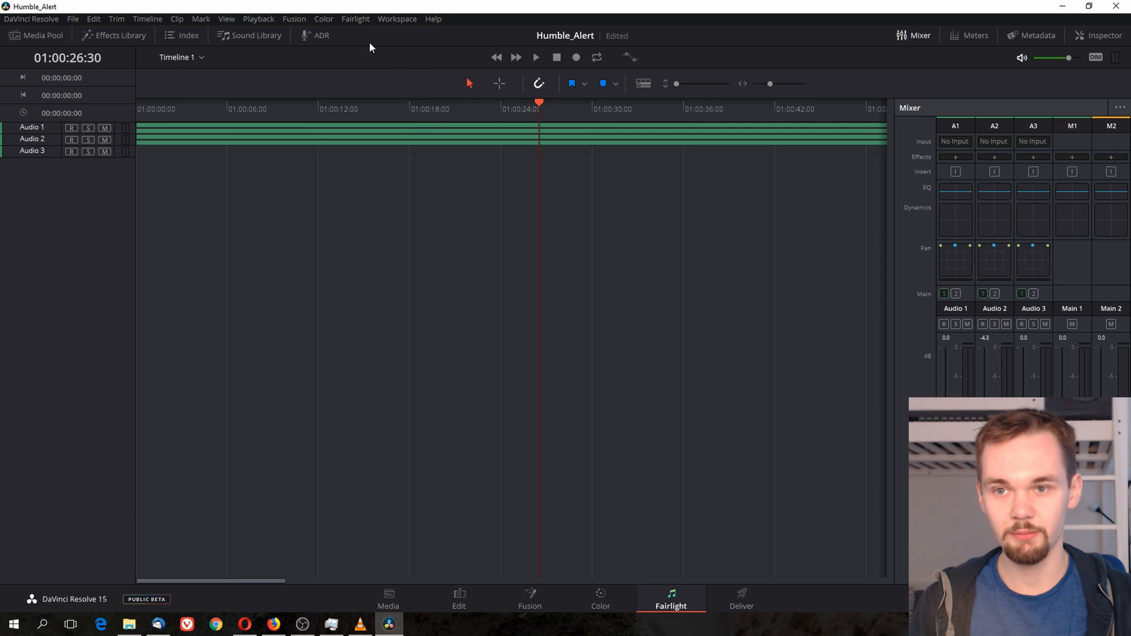
- Assign Audio 1 to Main 1 and Audio 2 to Main 2, save, then go to Deliver
{"action": "left_click", "coordinate": [355, 18]}
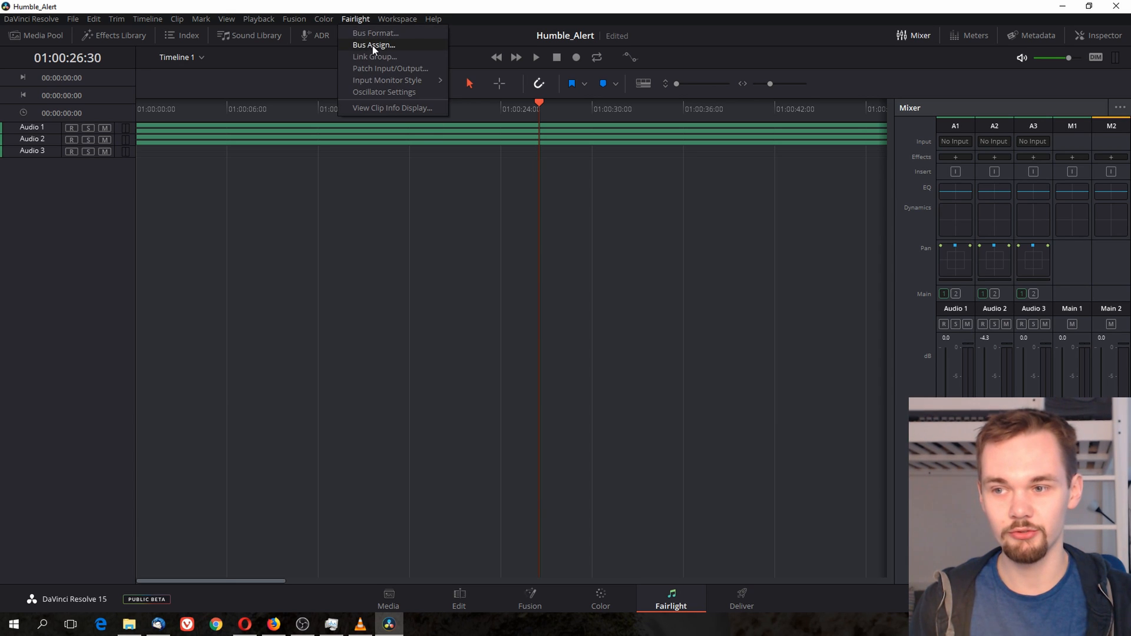
{"action": "left_click", "coordinate": [373, 45]}
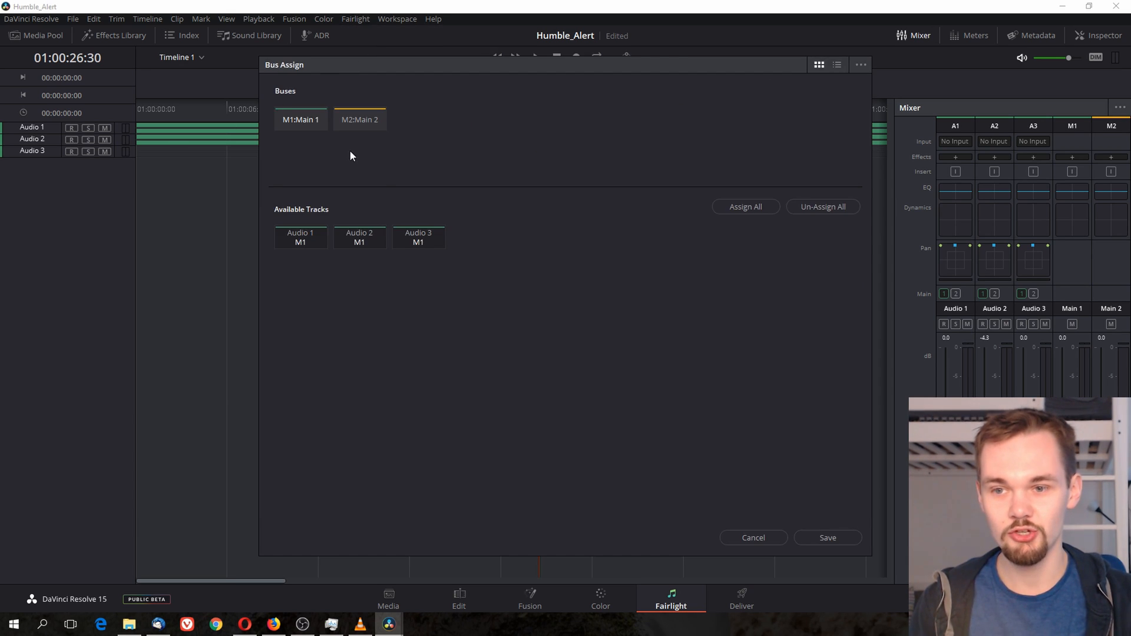
{"action": "mouse_move", "coordinate": [393, 144]}
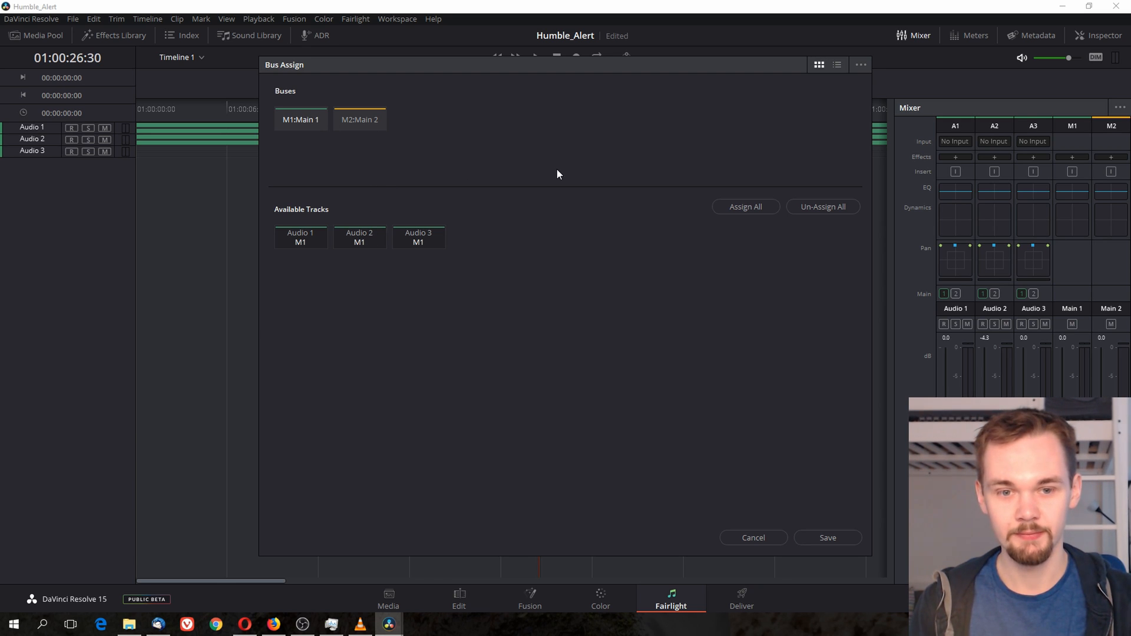
{"action": "mouse_move", "coordinate": [321, 154]}
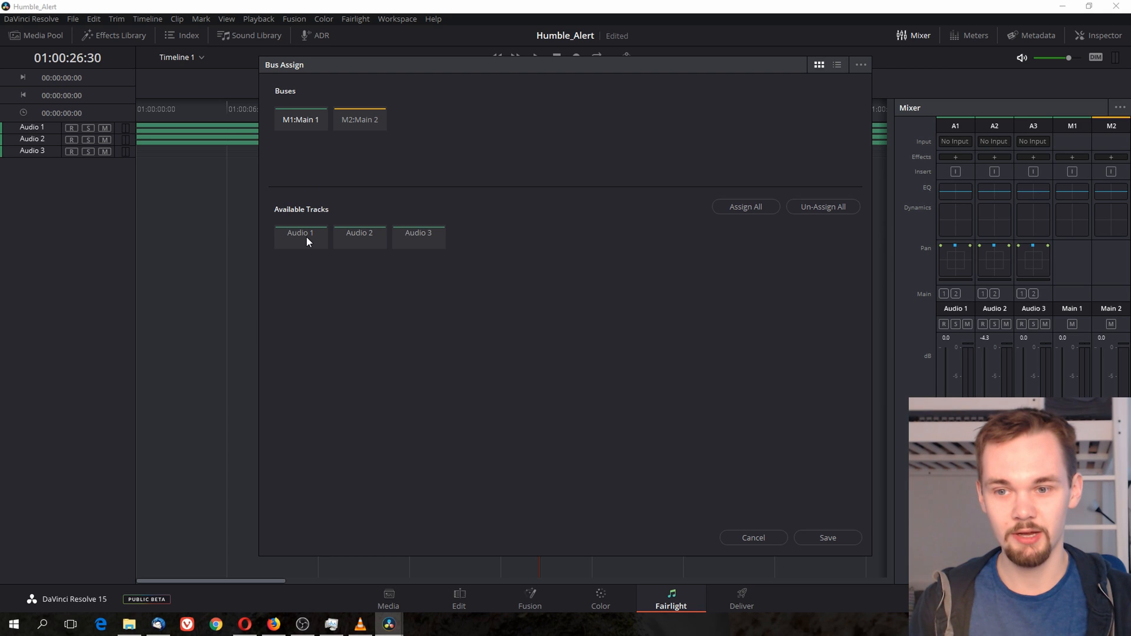
{"action": "left_click", "coordinate": [301, 237]}
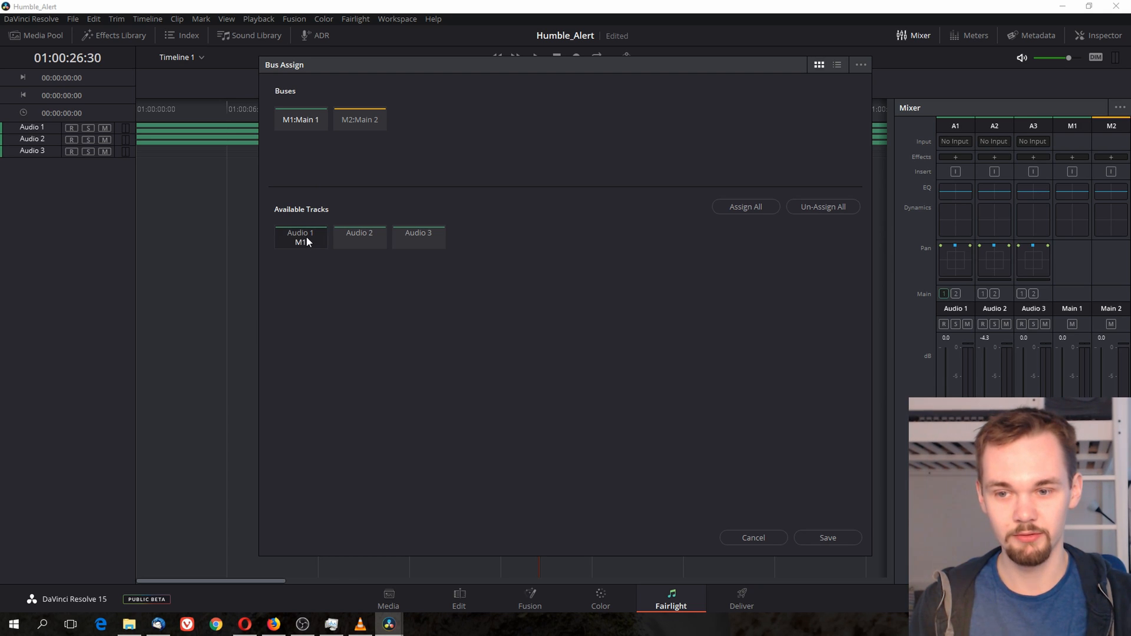
{"action": "left_click", "coordinate": [359, 119]}
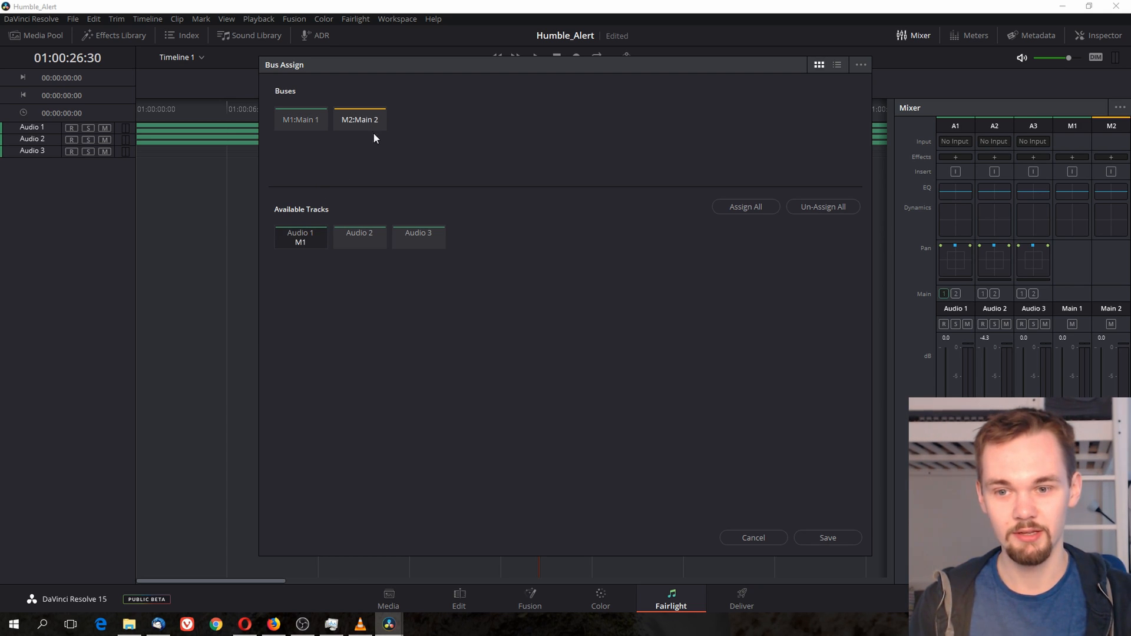
{"action": "mouse_move", "coordinate": [364, 246]}
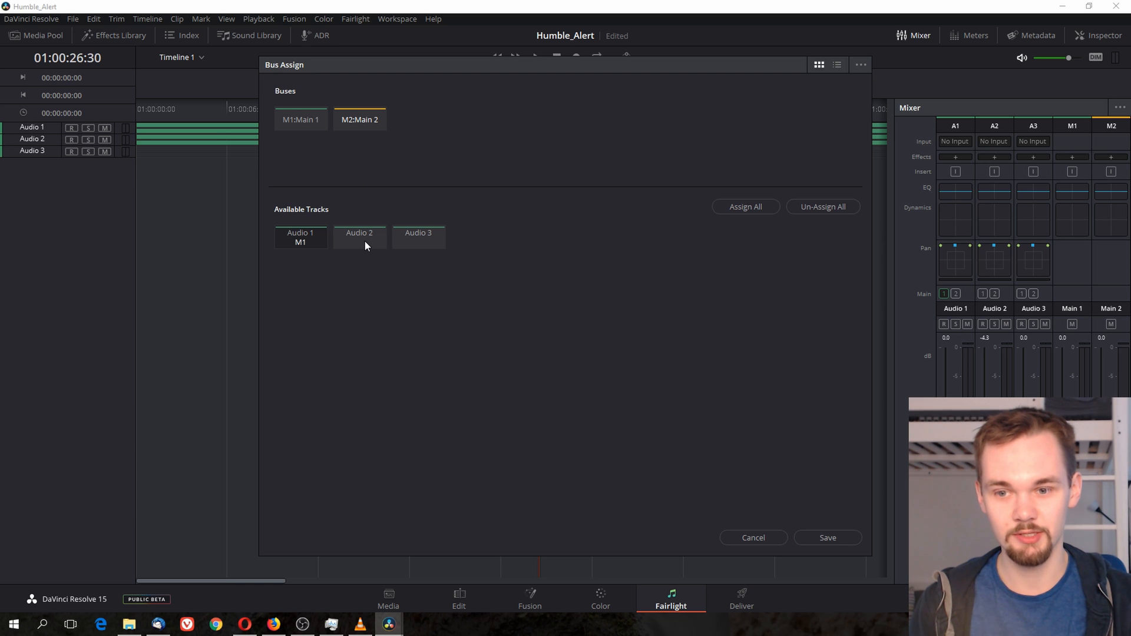
{"action": "left_click", "coordinate": [360, 237]}
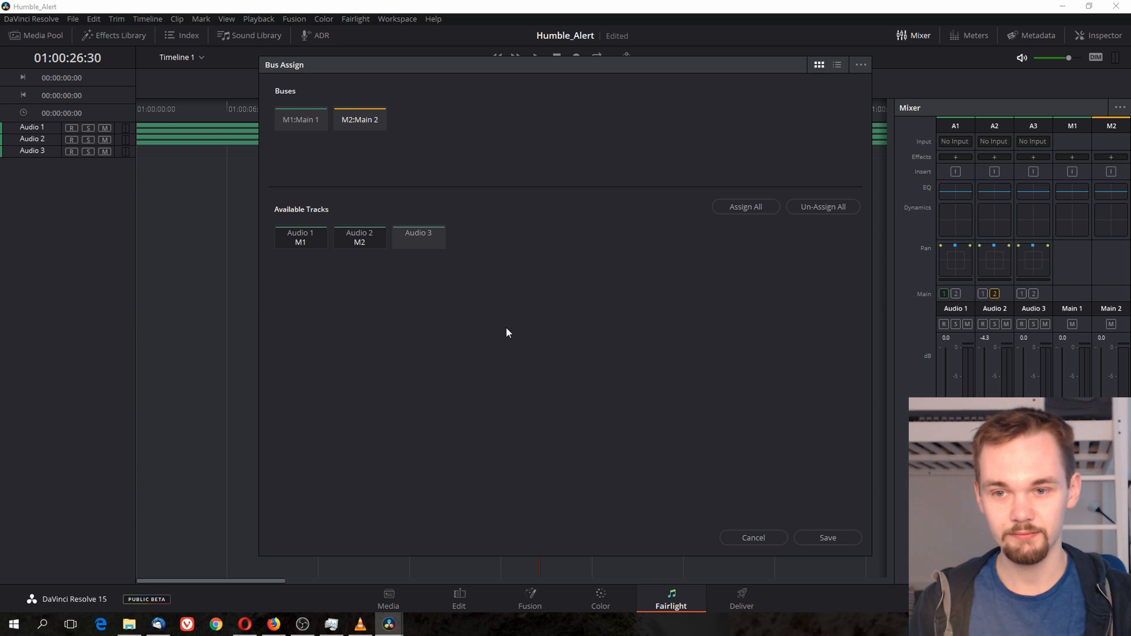
{"action": "left_click", "coordinate": [826, 537]}
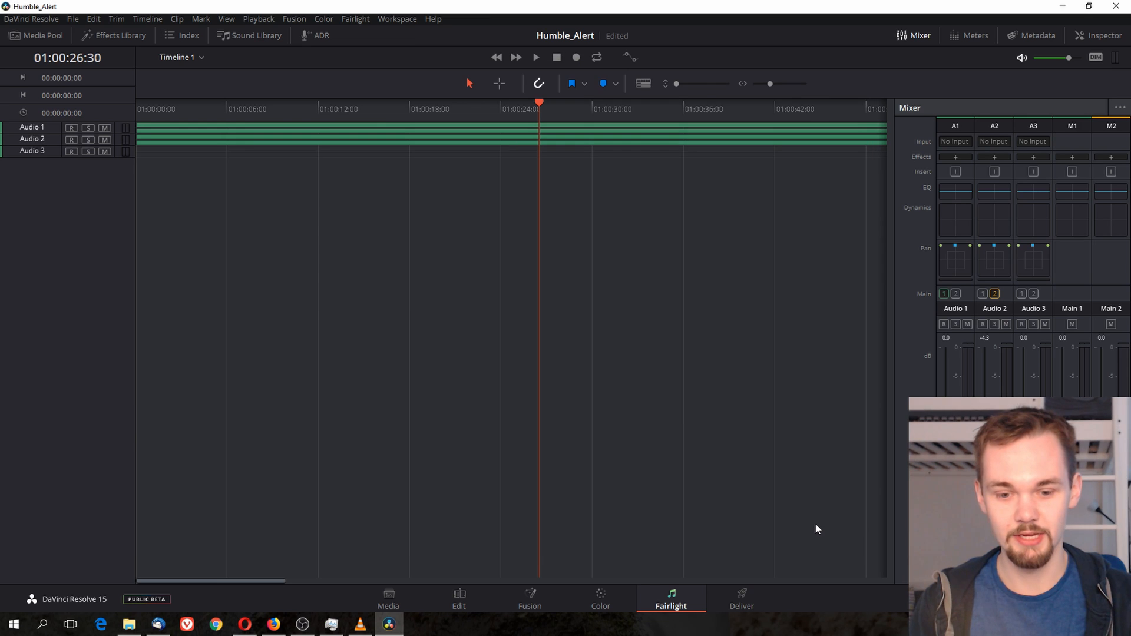
{"action": "mouse_move", "coordinate": [714, 577]}
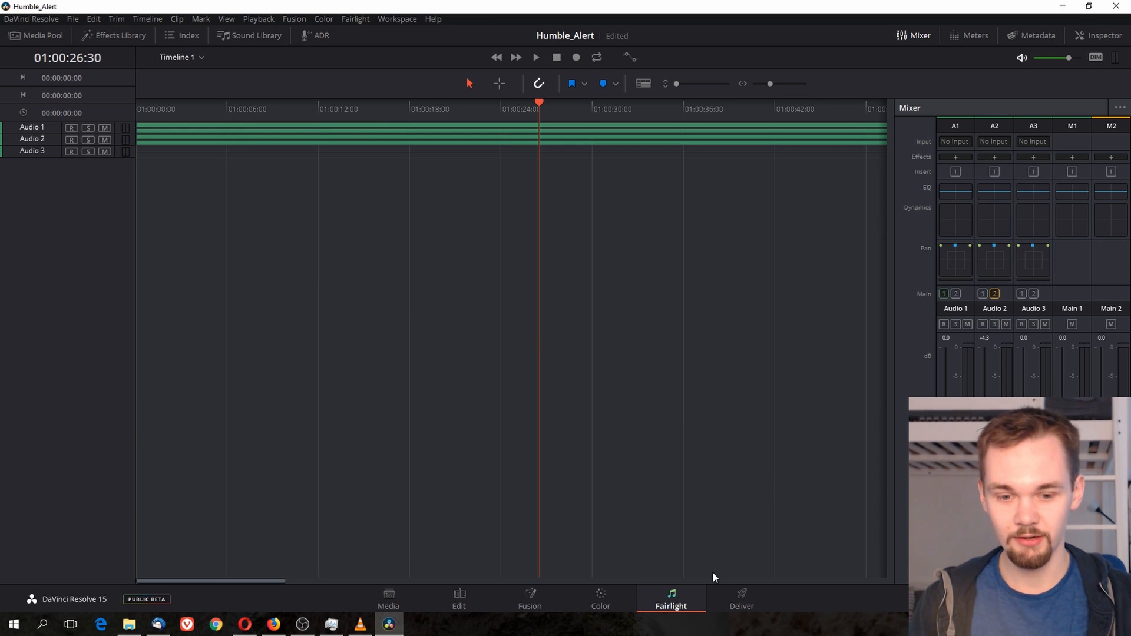
{"action": "left_click", "coordinate": [741, 599]}
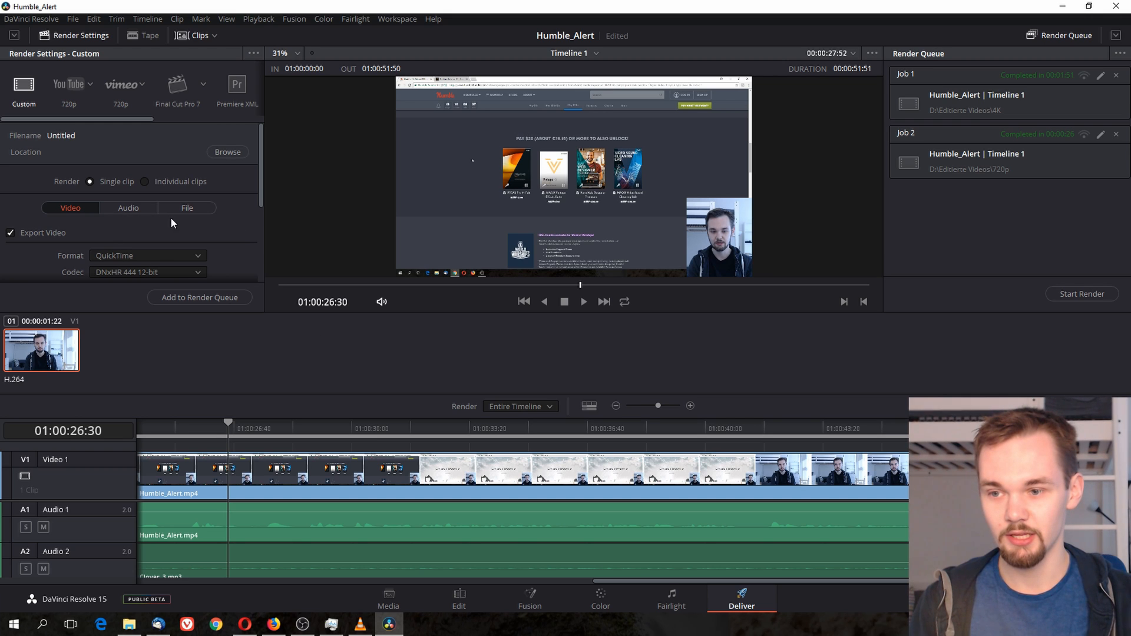
- Set the render format to MP4 and add Output Track 2 for Main 2
{"action": "left_click", "coordinate": [147, 255]}
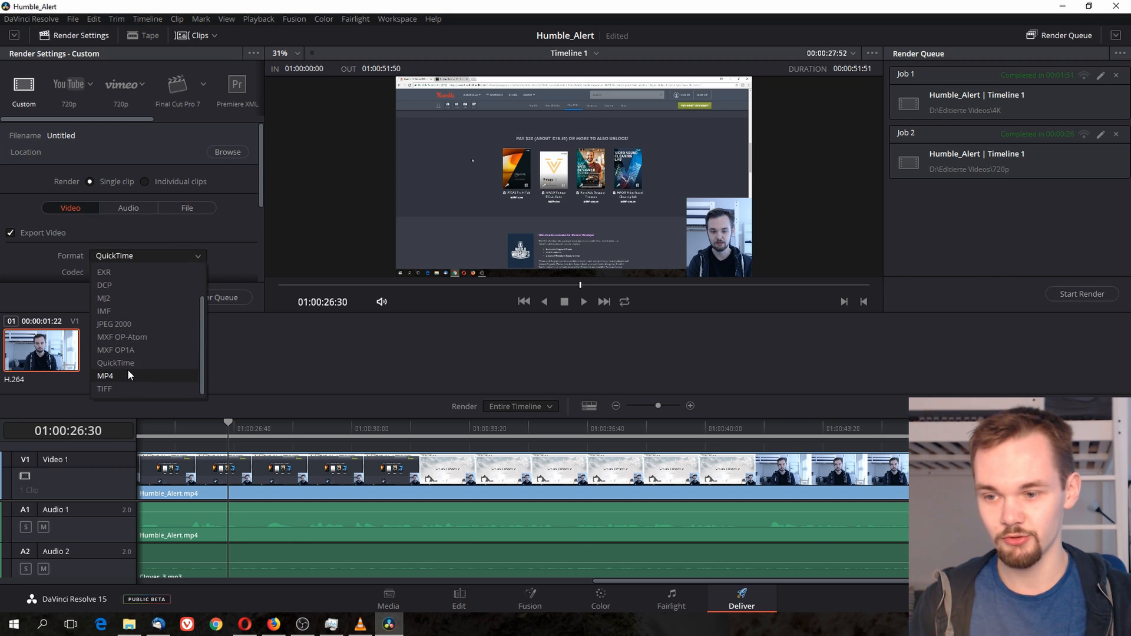
{"action": "left_click", "coordinate": [106, 376]}
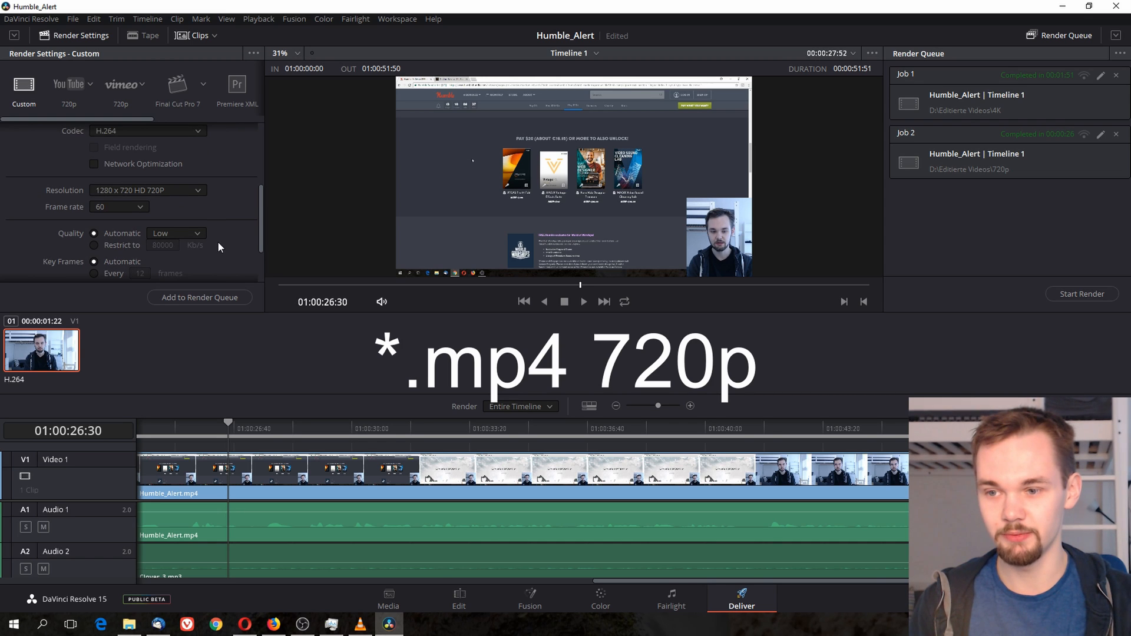
{"action": "left_click", "coordinate": [128, 208]}
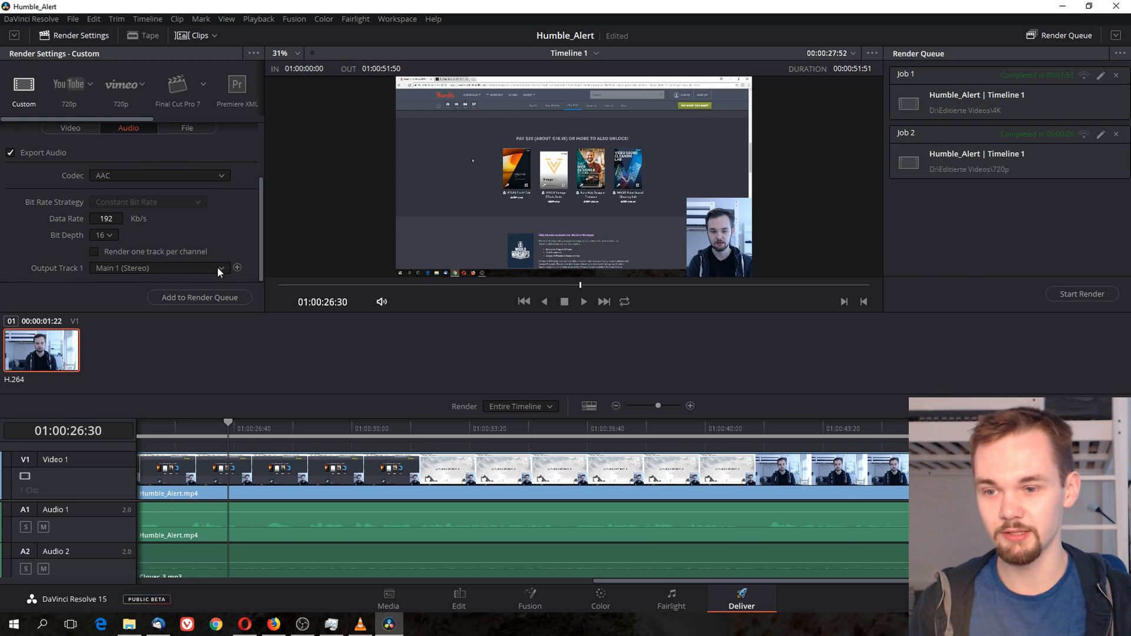
{"action": "mouse_move", "coordinate": [243, 274]}
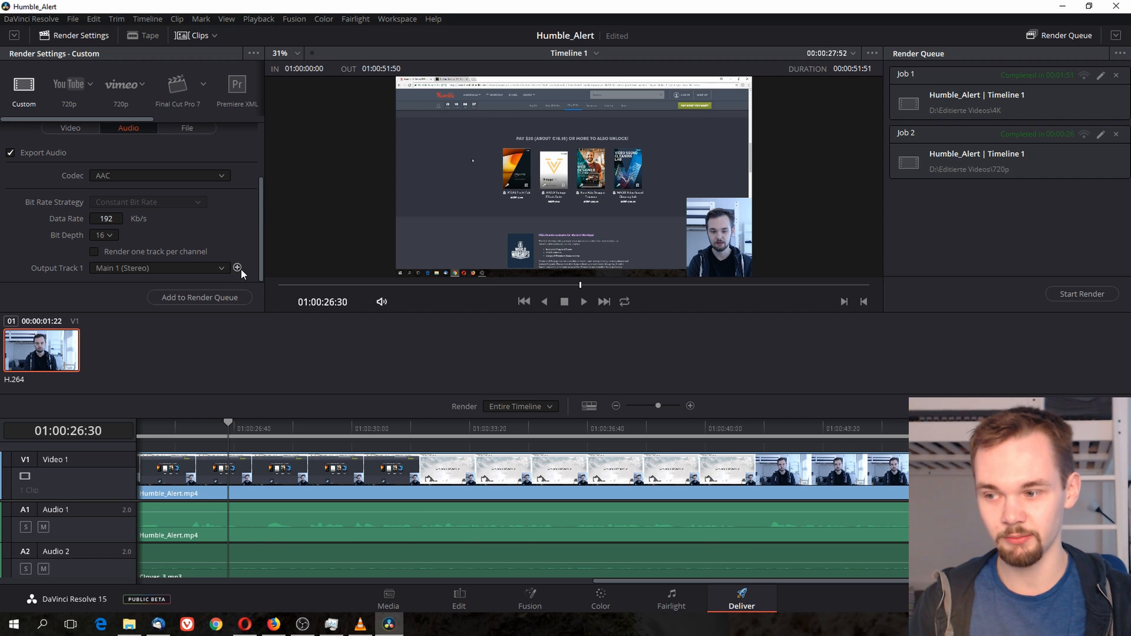
{"action": "left_click", "coordinate": [237, 267]}
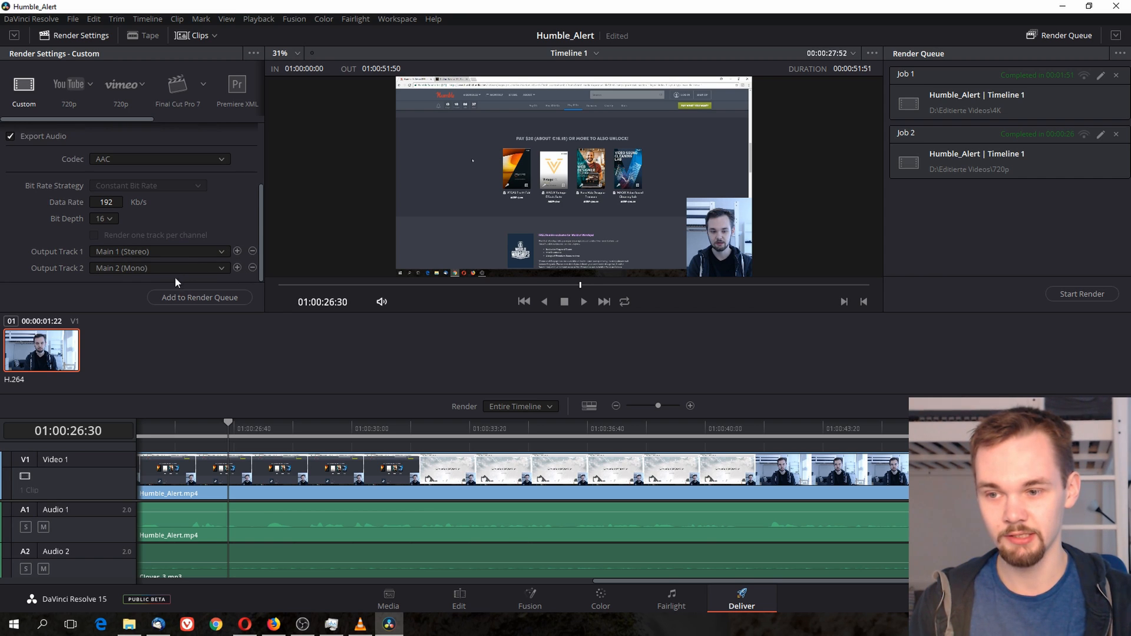
{"action": "mouse_move", "coordinate": [133, 270]}
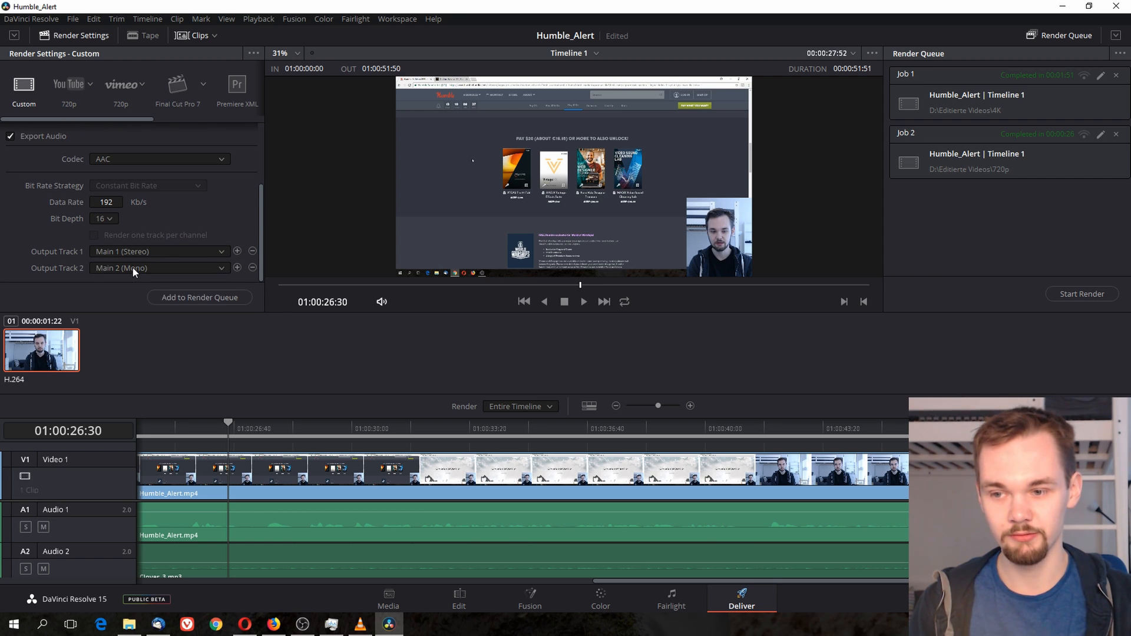
{"action": "mouse_move", "coordinate": [225, 215]}
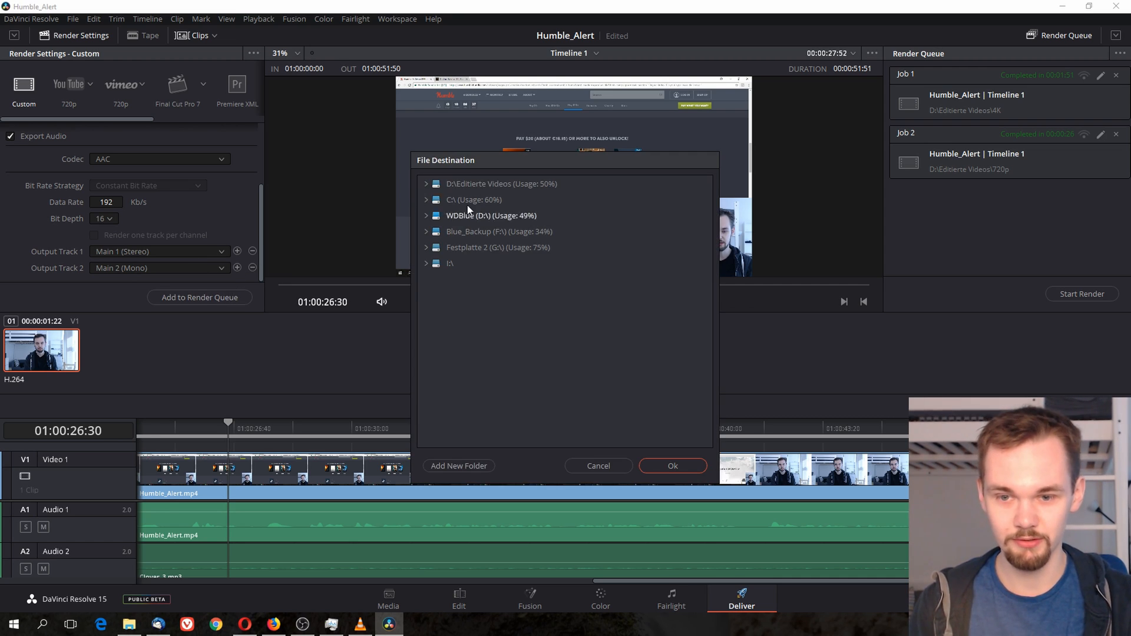
- Set the render destination to the 720p folder in D:\Editierte Videos
{"action": "left_click", "coordinate": [425, 183]}
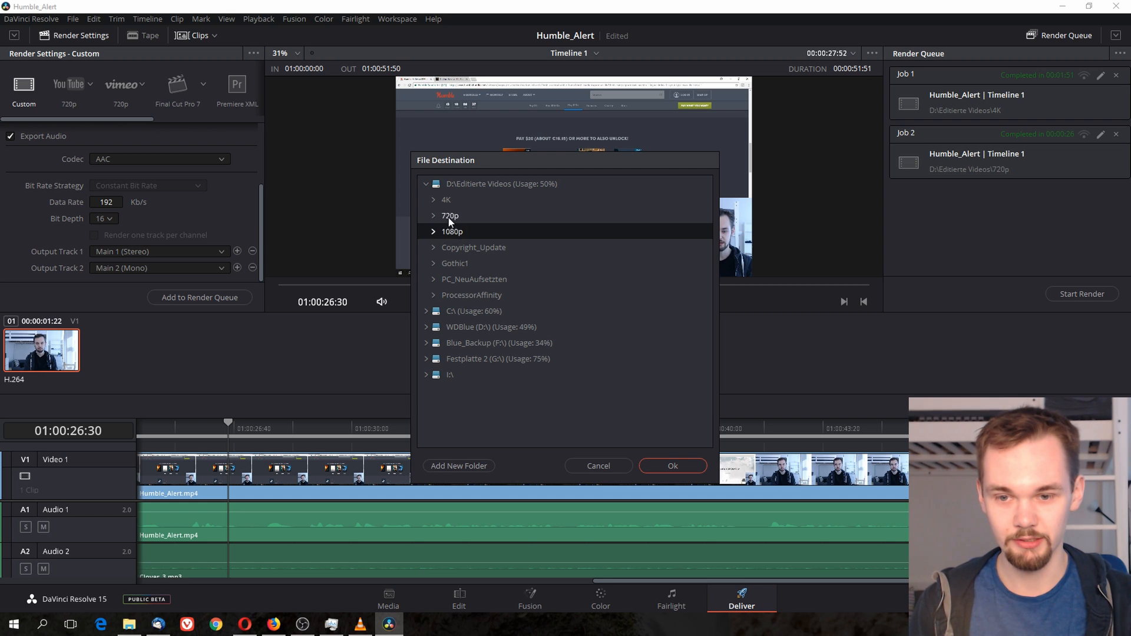
{"action": "left_click", "coordinate": [671, 465]}
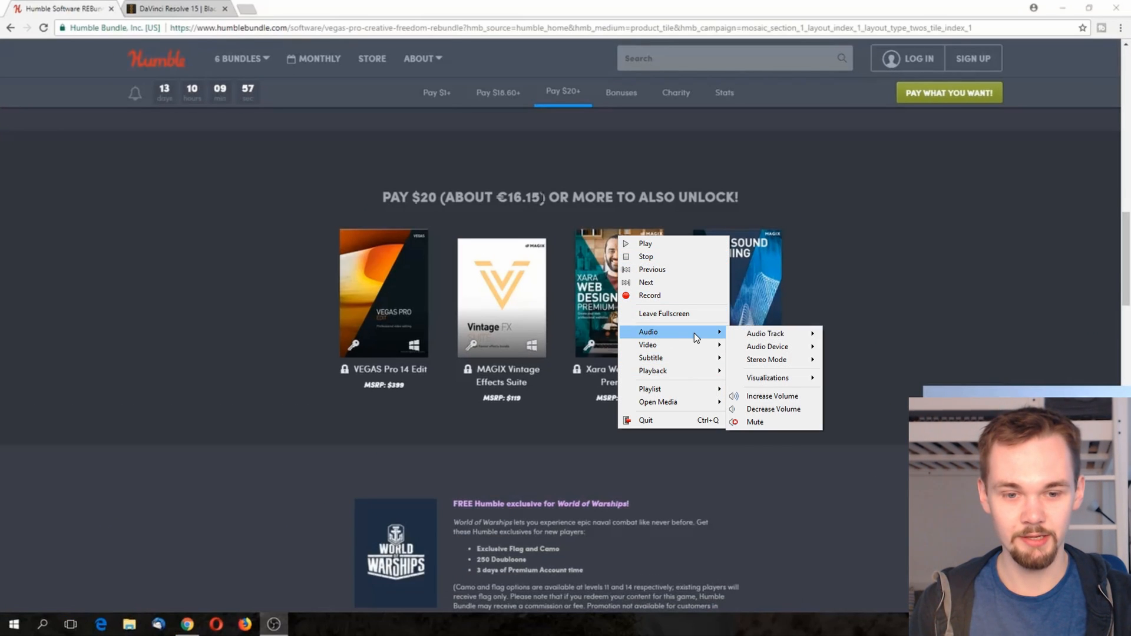
- Show the video's audio track list in VLC, listing Track 1 and Track 2
{"action": "left_click", "coordinate": [766, 334]}
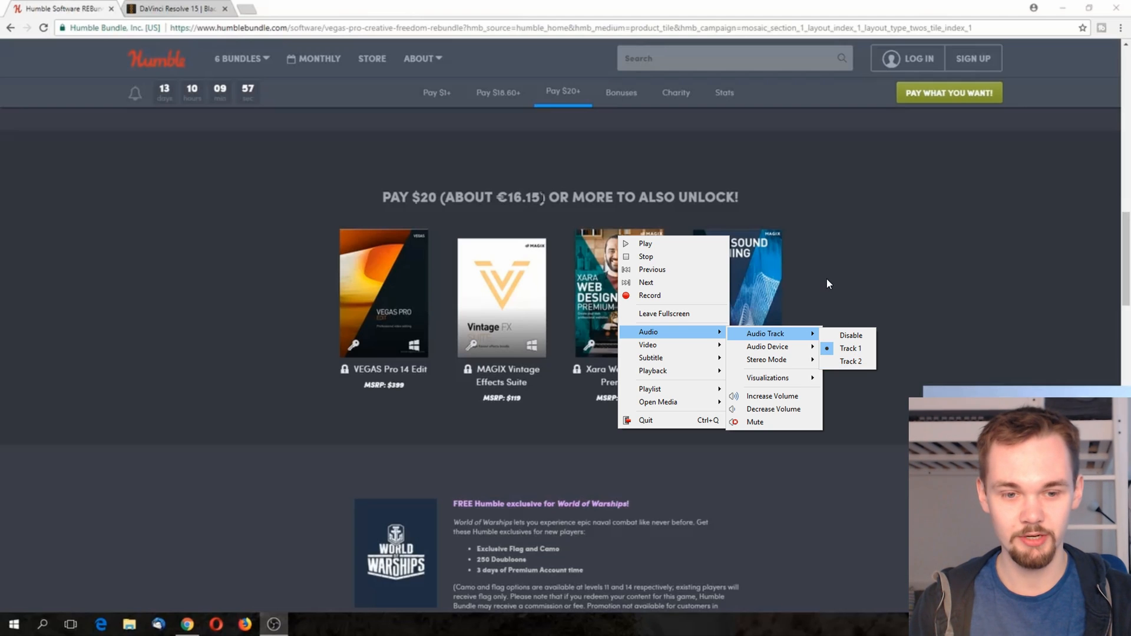